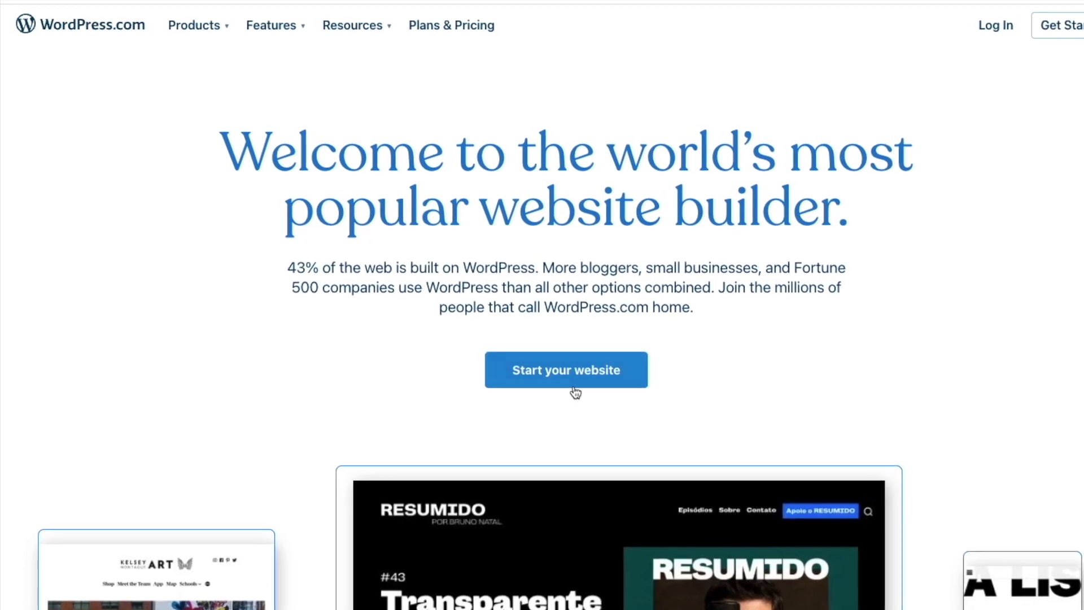
Scroll through the WordPress.com Business and eCommerce plan feature lists
{"action": "scroll", "scroll_direction": "down", "scroll_amount": 3}
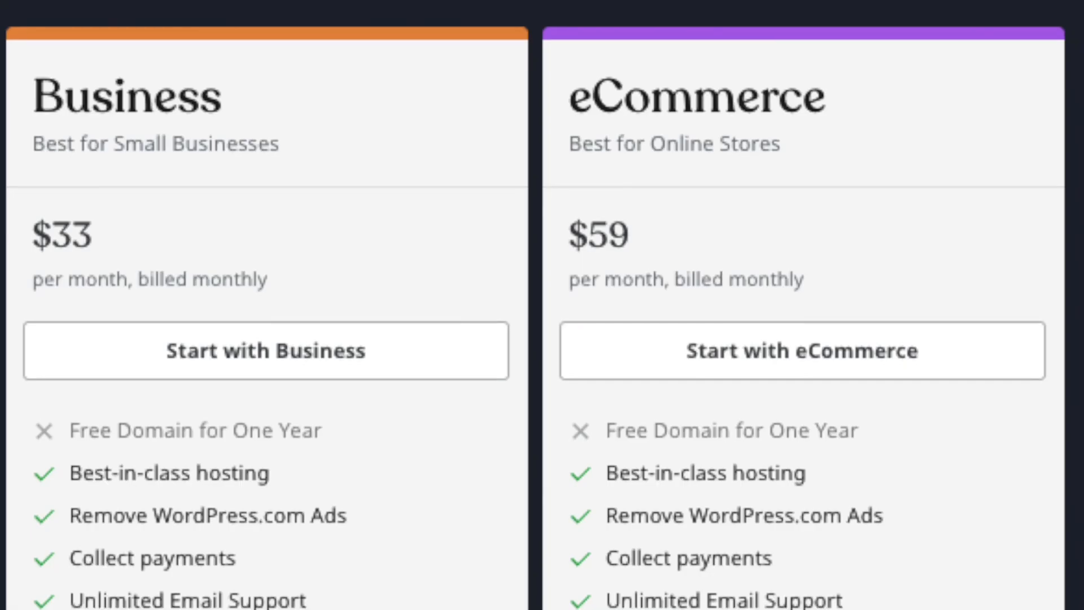
{"action": "scroll", "scroll_direction": "down", "scroll_amount": 3}
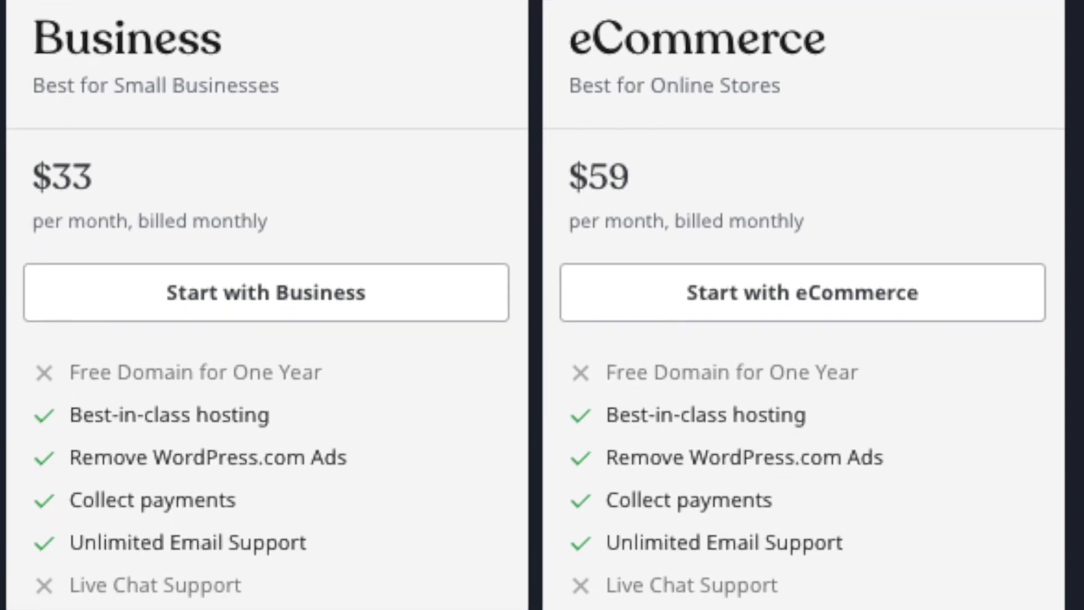
{"action": "scroll", "scroll_direction": "down", "scroll_amount": 3}
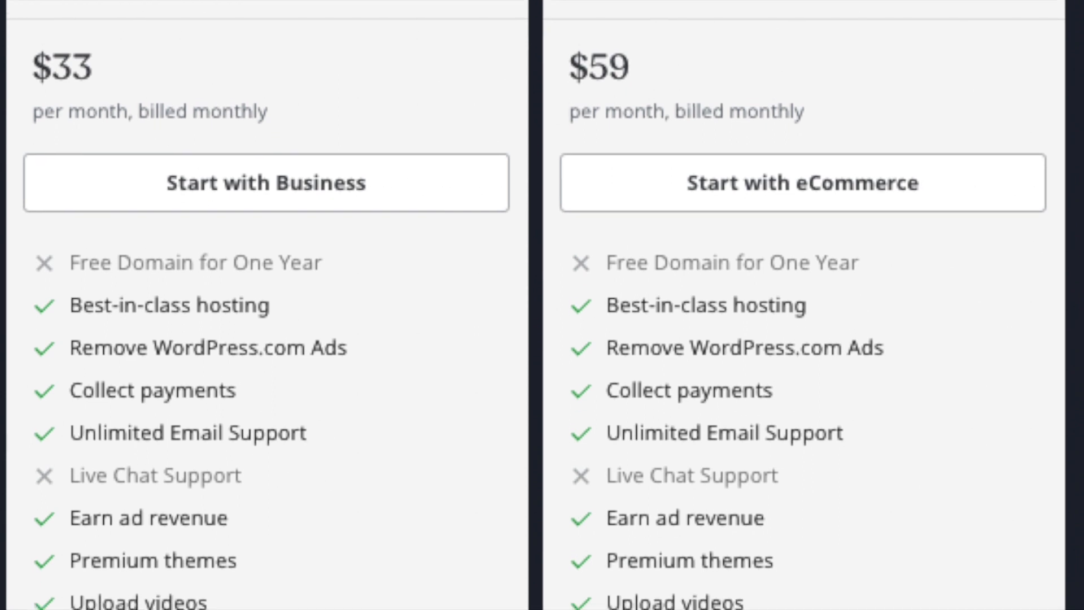
{"action": "scroll", "scroll_direction": "down", "scroll_amount": 3}
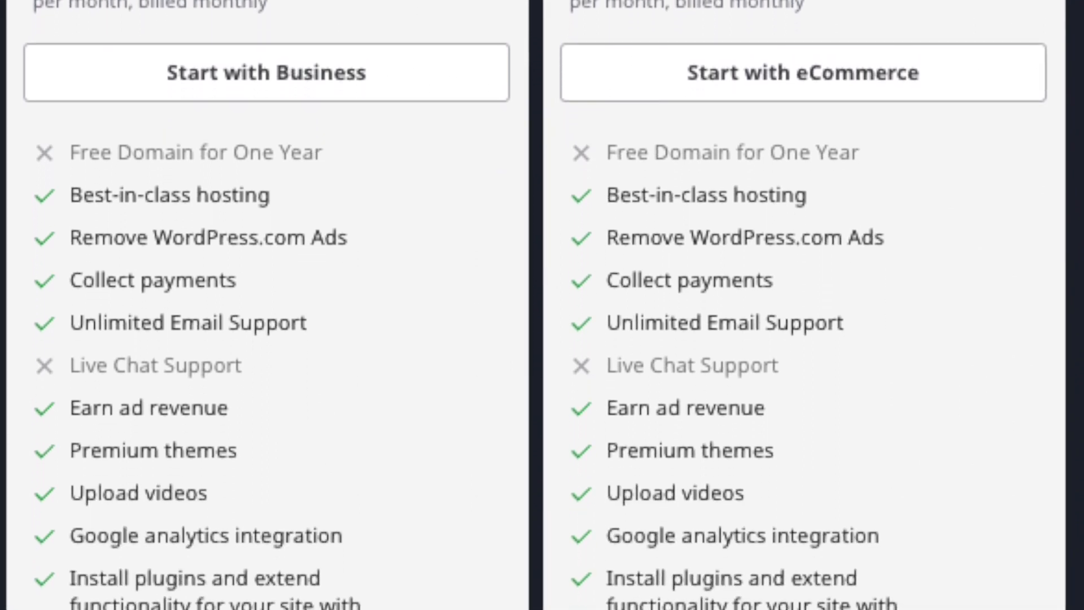
{"action": "scroll", "scroll_direction": "down", "scroll_amount": 3}
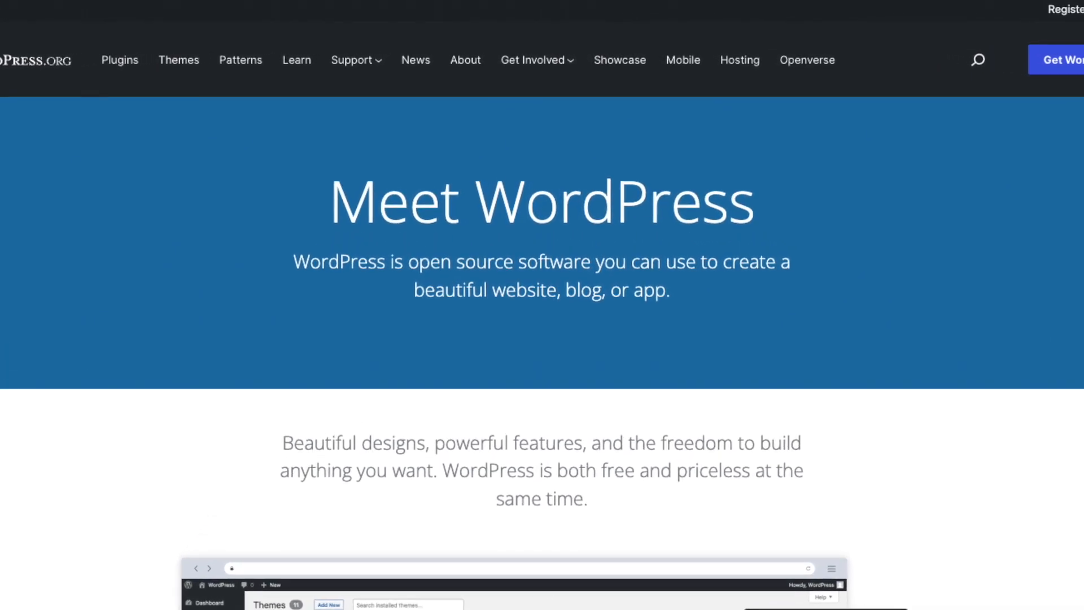
Scroll the WordPress.org Meet WordPress home page about the open source software
{"action": "scroll", "scroll_direction": "down", "scroll_amount": 3}
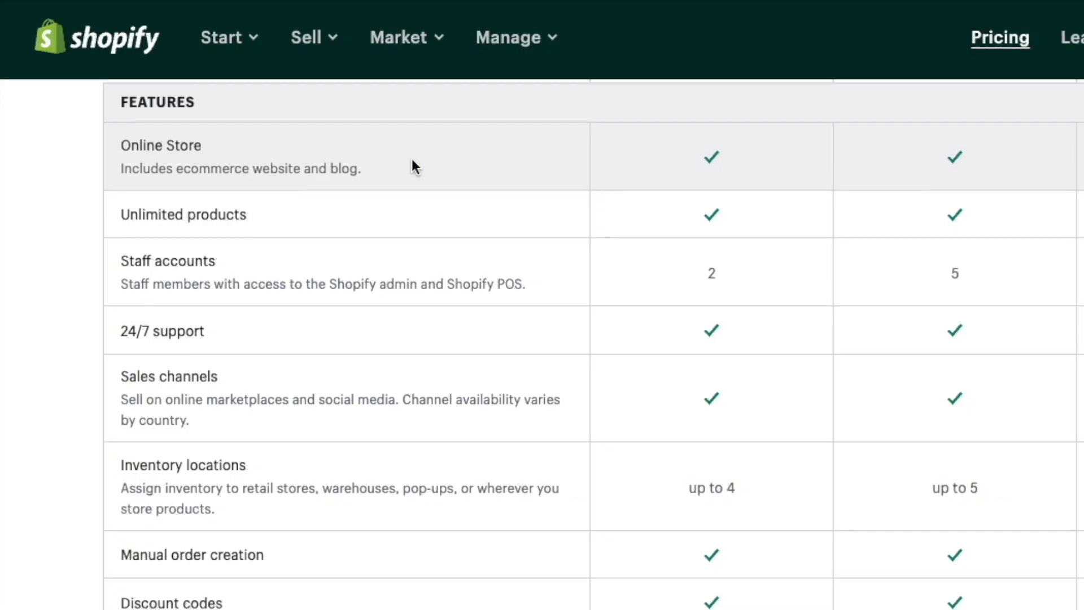
Scroll the Shopify Features comparison table from online store to abandoned cart recovery
{"action": "scroll", "scroll_direction": "down", "scroll_amount": 3}
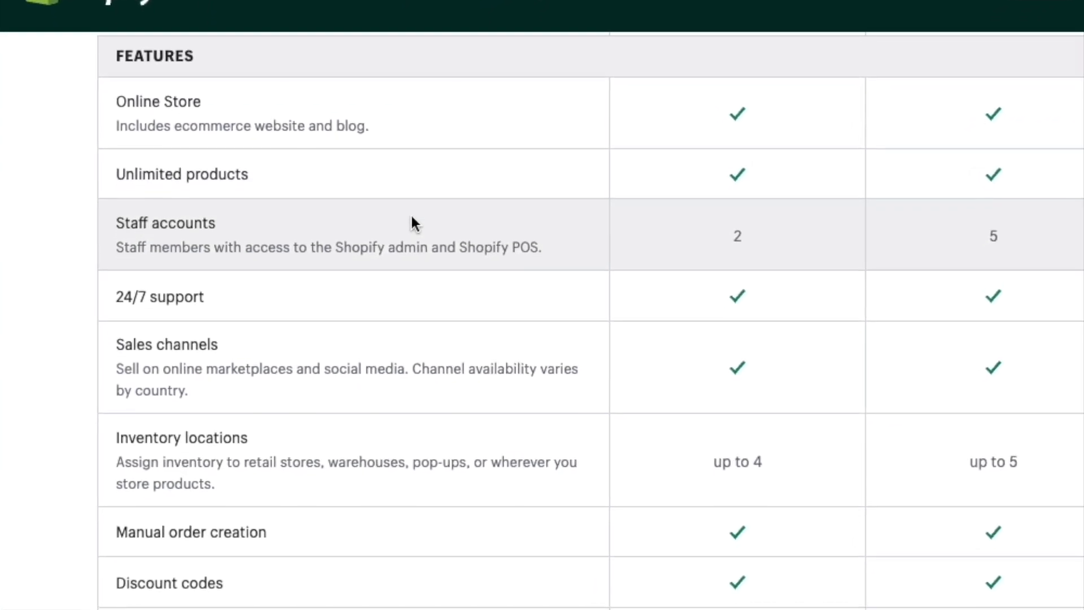
{"action": "scroll", "scroll_direction": "down", "scroll_amount": 3}
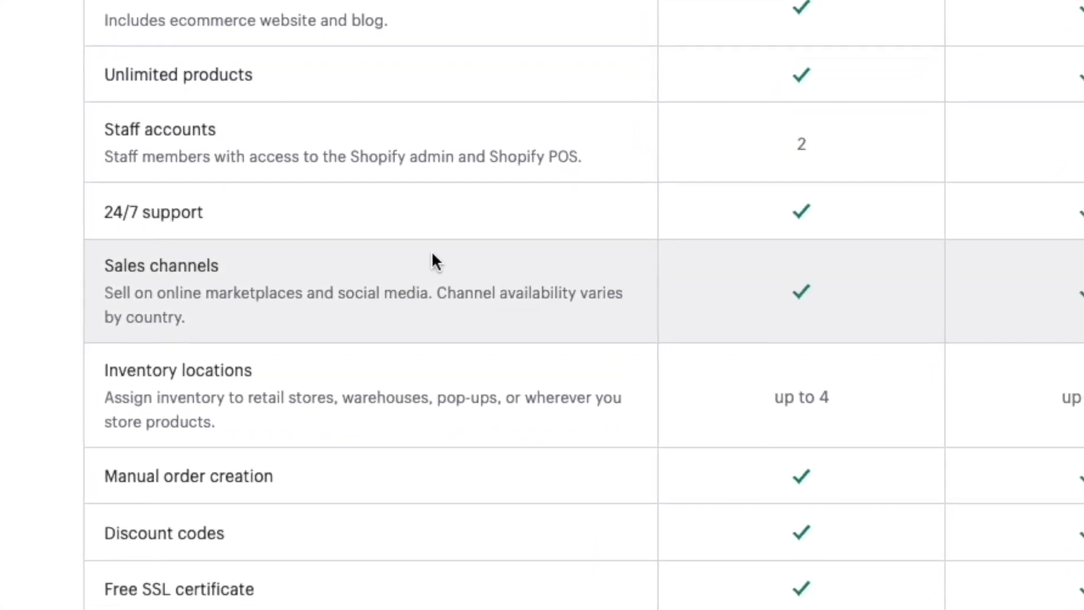
{"action": "scroll", "scroll_direction": "down", "scroll_amount": 3}
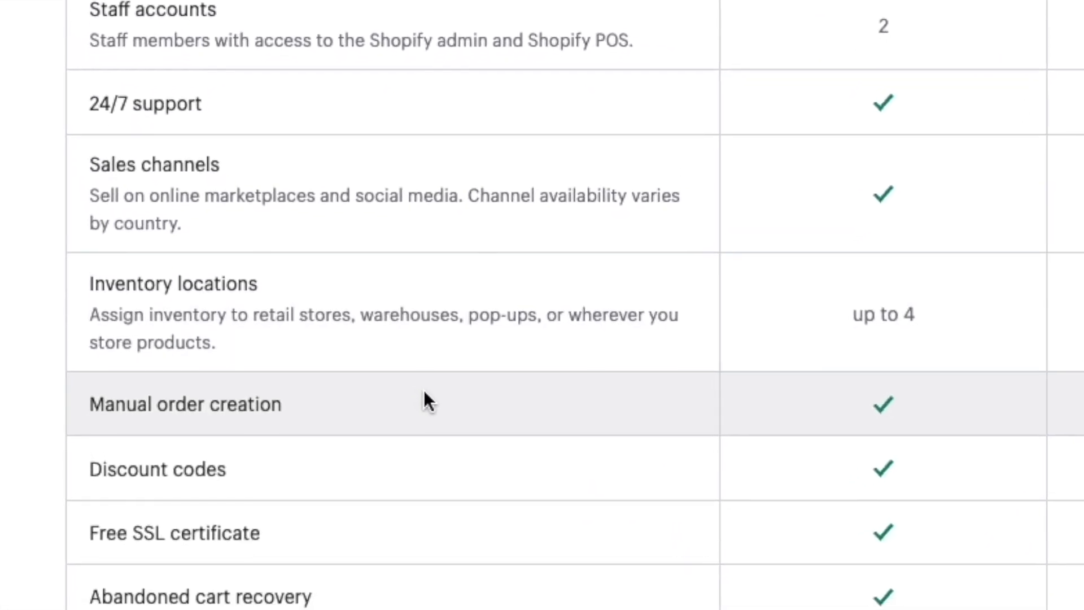
{"action": "scroll", "scroll_direction": "down", "scroll_amount": 3}
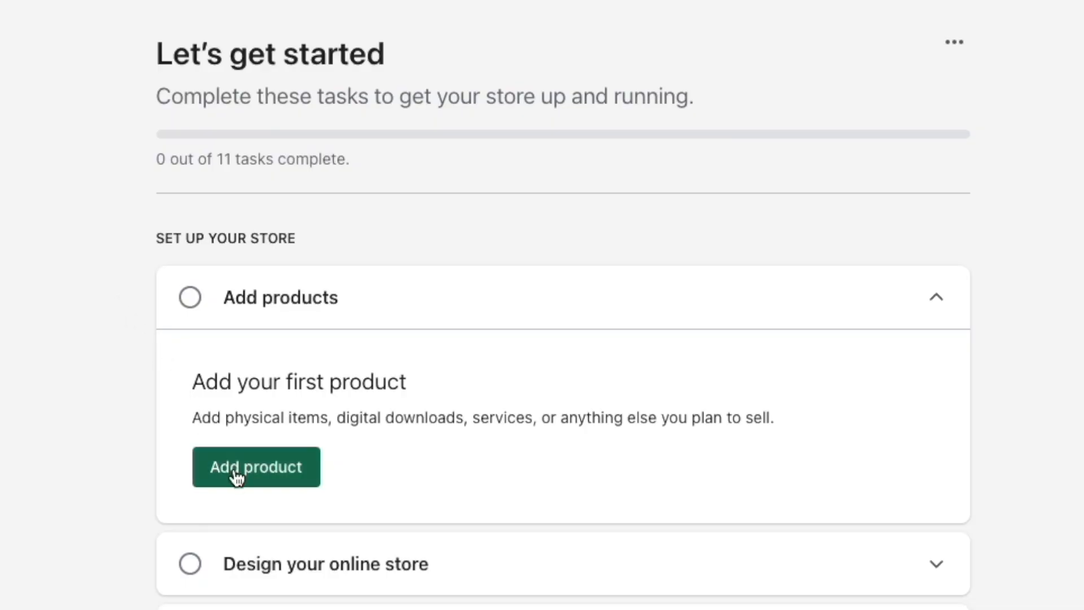
Create a product titled Notebook described as 'Our hand-bound notebook.'
{"action": "left_click", "coordinate": [256, 467]}
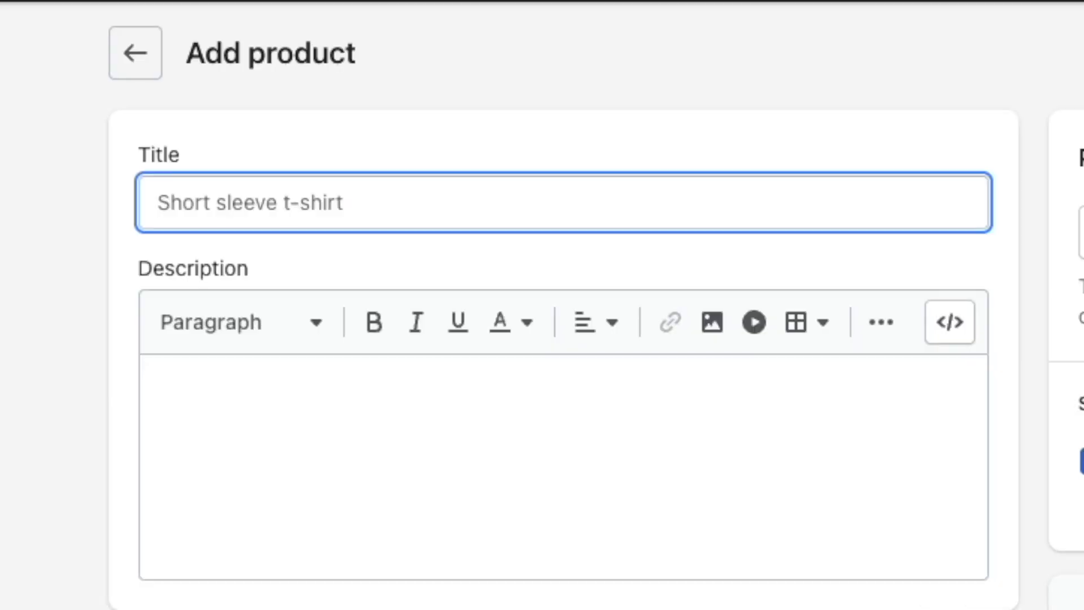
{"action": "type", "text": "Our"}
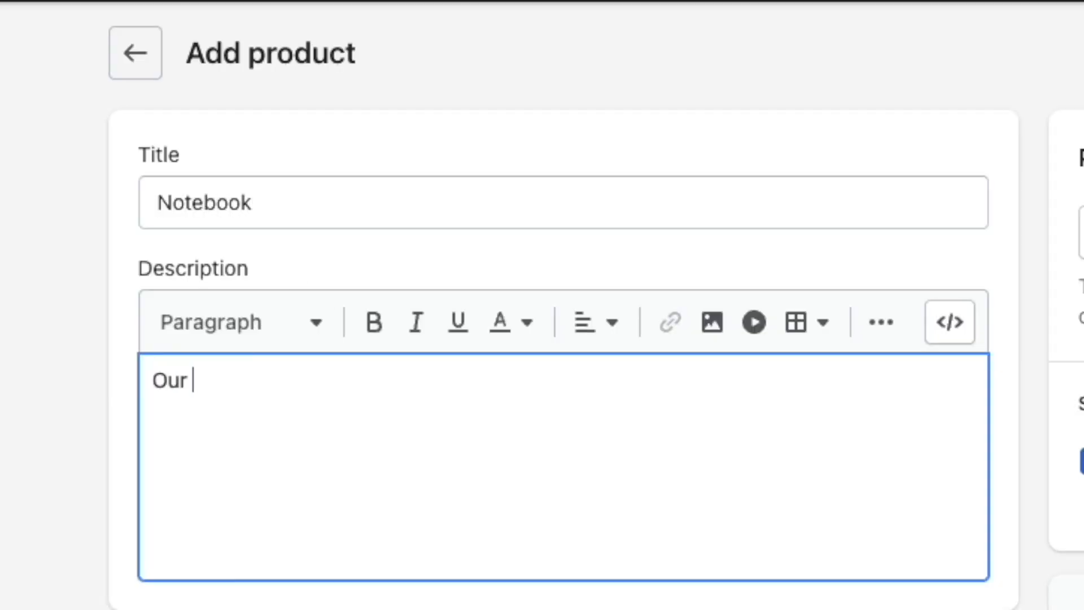
{"action": "type", "text": "hand-bound notebook."}
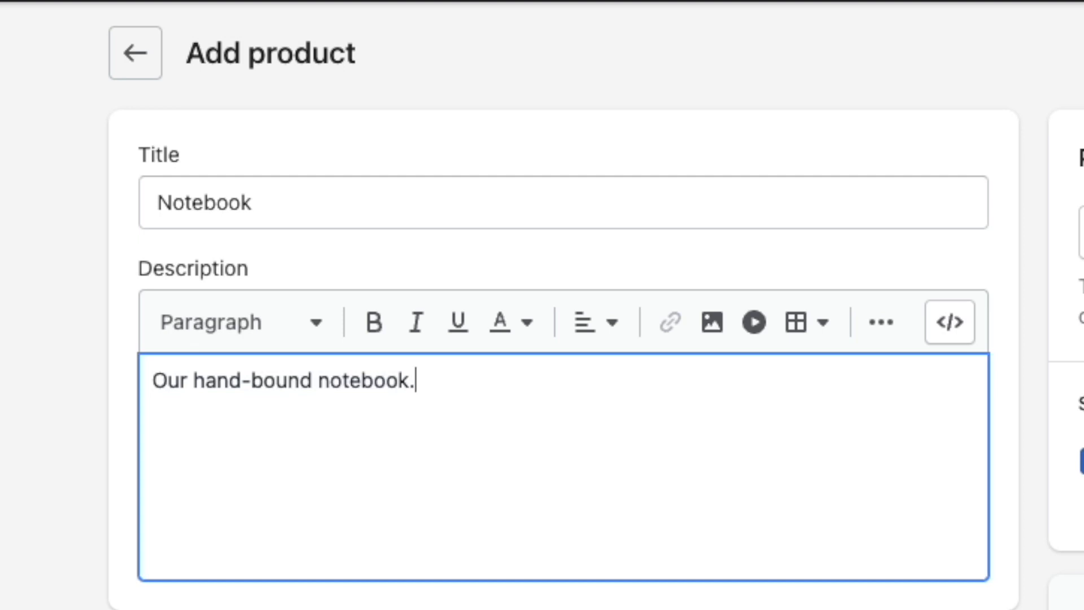
{"action": "scroll", "scroll_direction": "down", "scroll_amount": 3}
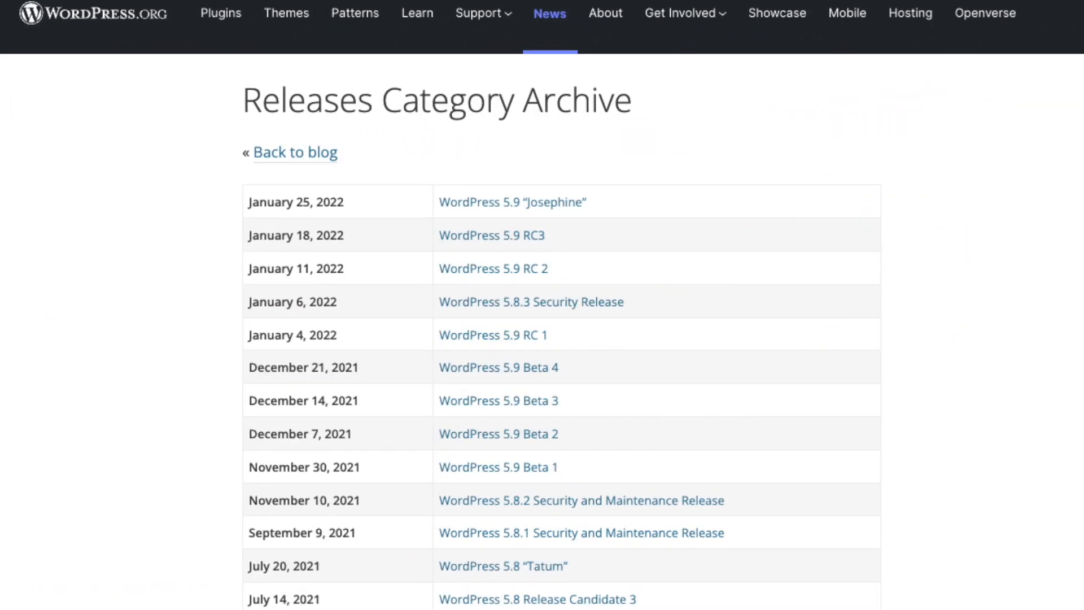
Scroll the WordPress.org Releases archive past the 5.9 and 5.8 releases
{"action": "scroll", "scroll_direction": "down", "scroll_amount": 3}
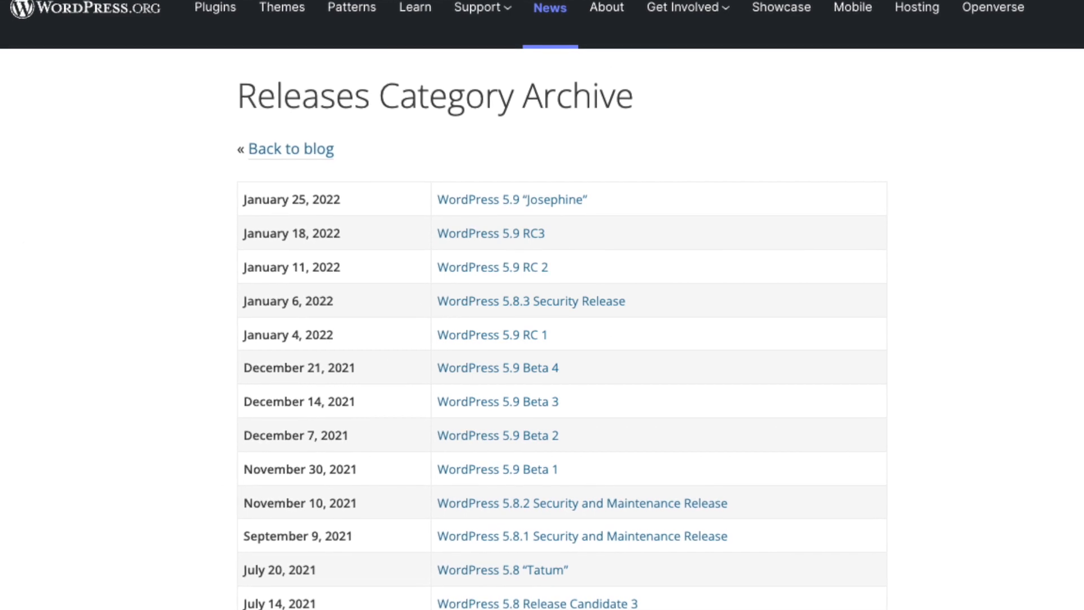
{"action": "scroll", "scroll_direction": "down", "scroll_amount": 3}
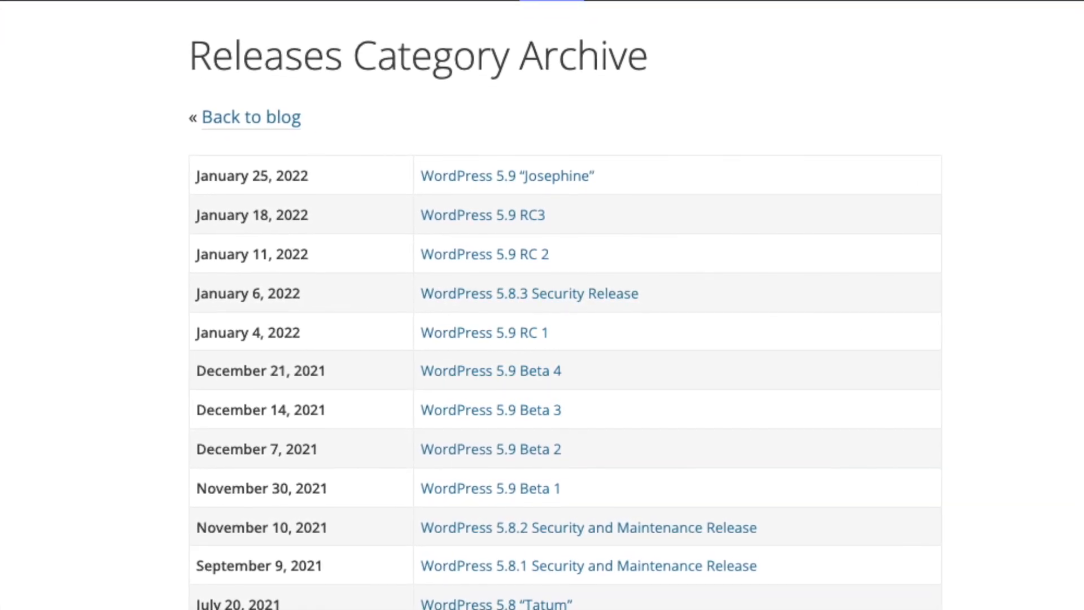
{"action": "scroll", "scroll_direction": "down", "scroll_amount": 3}
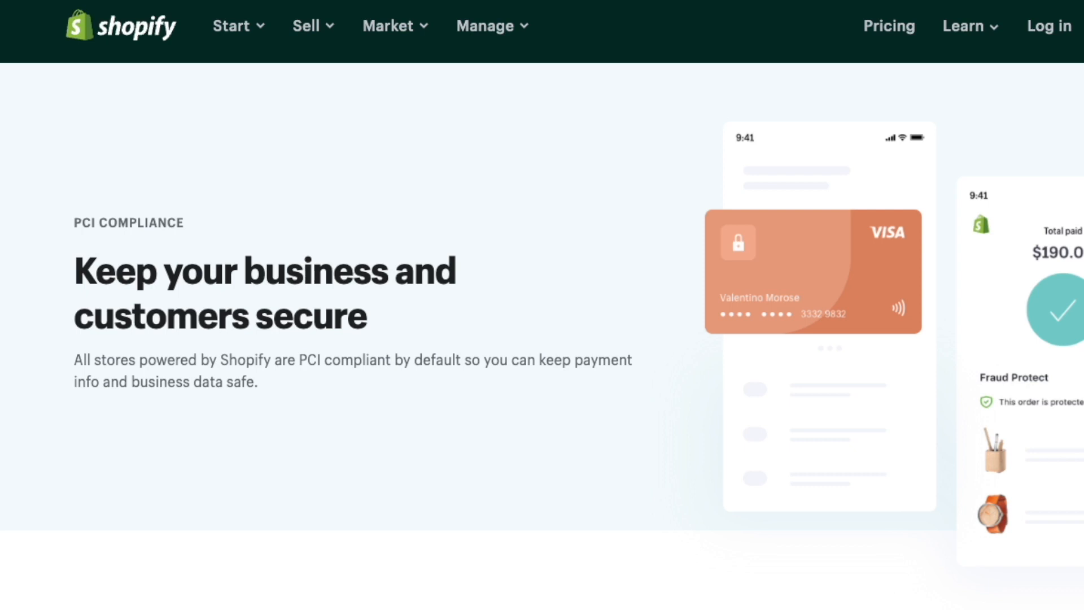
Scroll Shopify's page stating all stores are PCI compliant by default
{"action": "scroll", "scroll_direction": "down", "scroll_amount": 3}
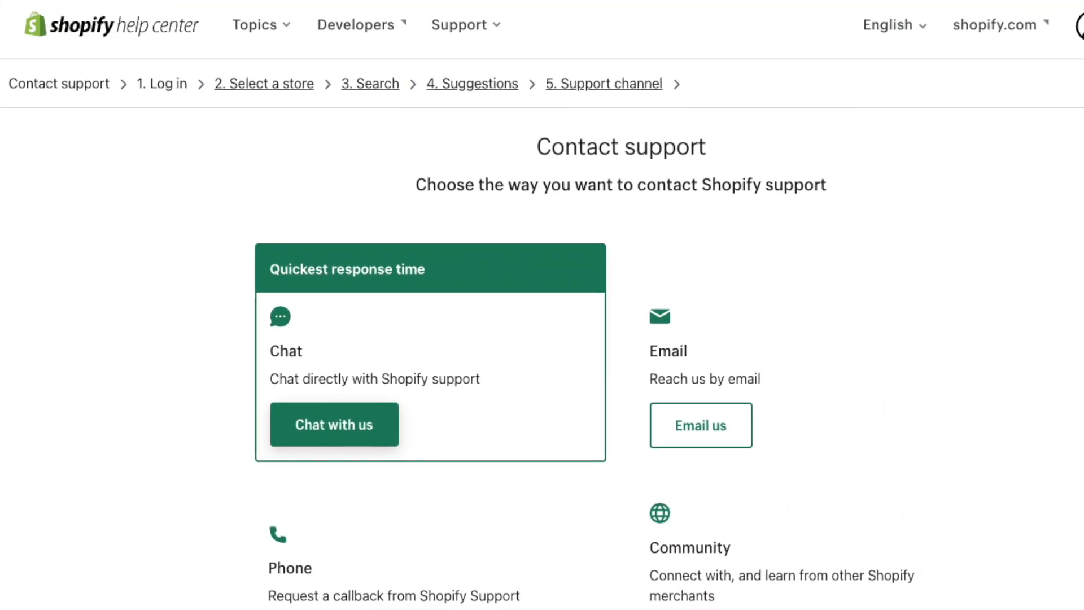
Scroll through the Chat, Email, Phone callback and Community support options
{"action": "scroll", "scroll_direction": "down", "scroll_amount": 3}
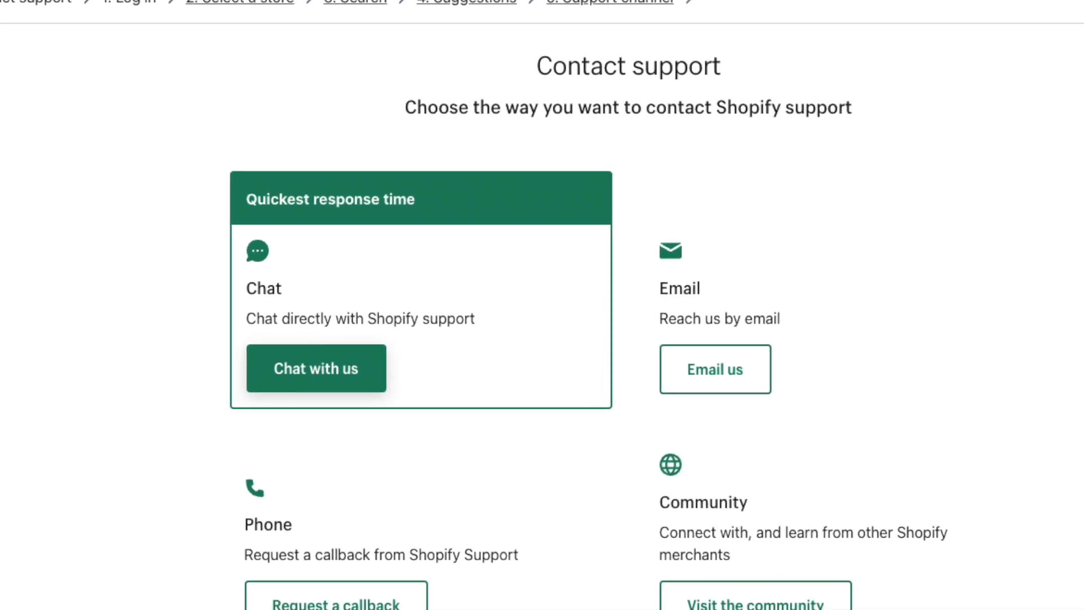
{"action": "scroll", "scroll_direction": "down", "scroll_amount": 3}
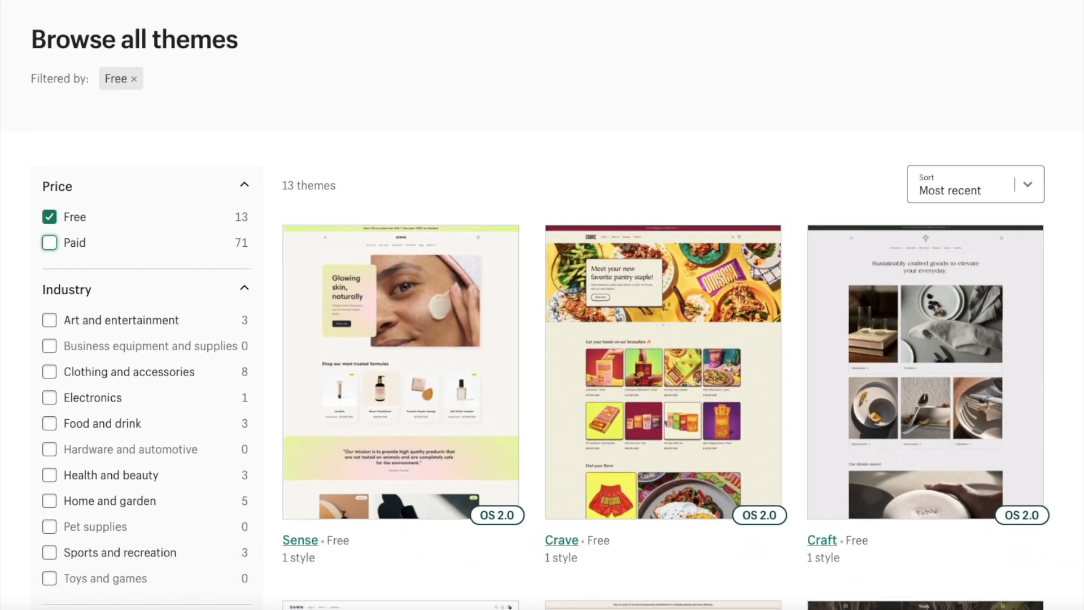
{"action": "scroll", "scroll_direction": "down", "scroll_amount": 3}
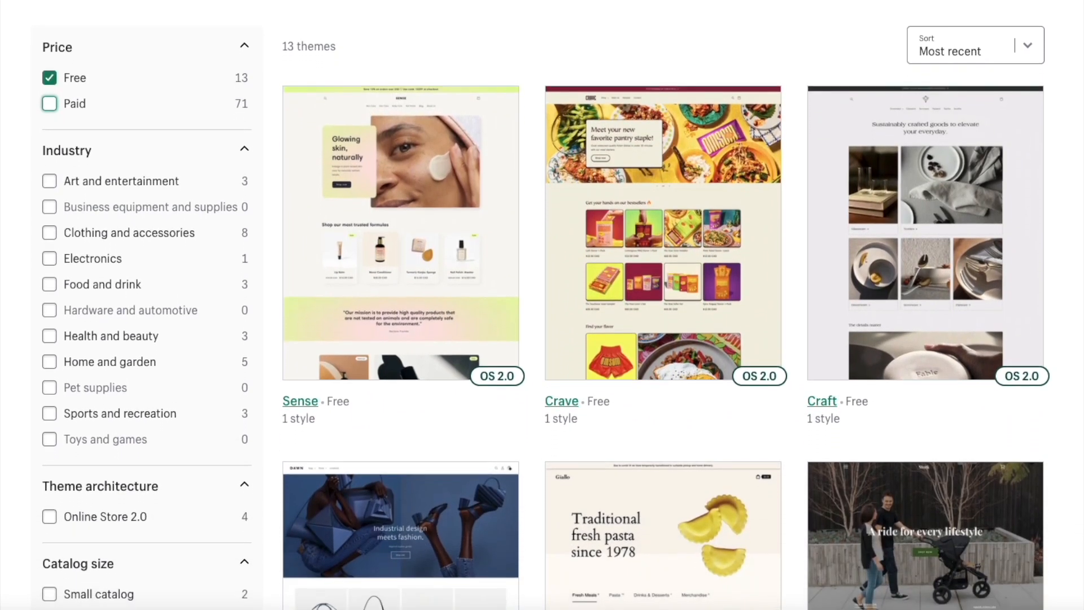
{"action": "scroll", "scroll_direction": "down", "scroll_amount": 3}
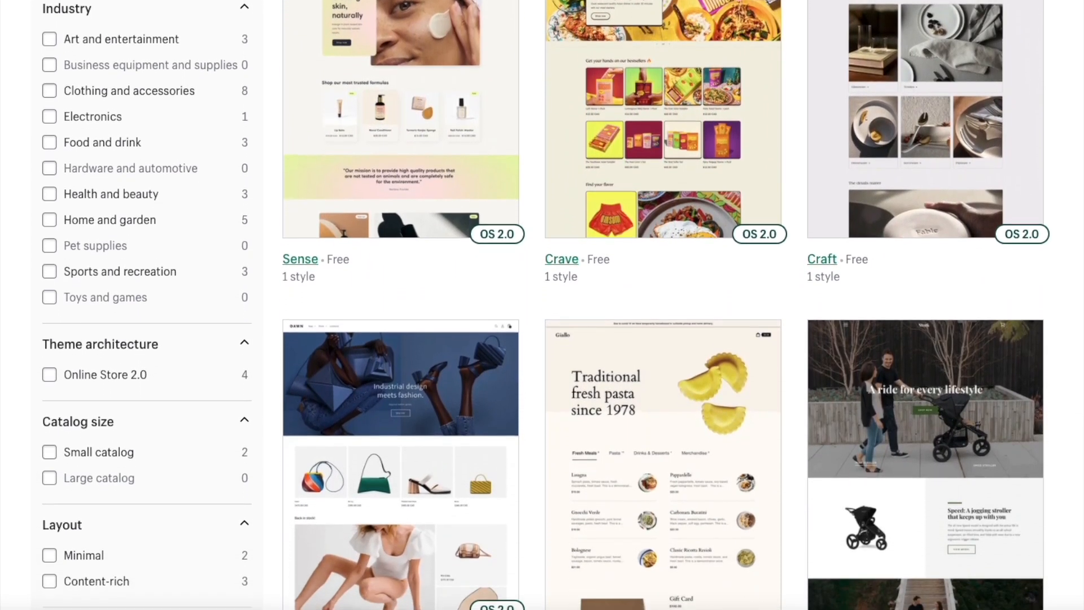
{"action": "scroll", "scroll_direction": "down", "scroll_amount": 3}
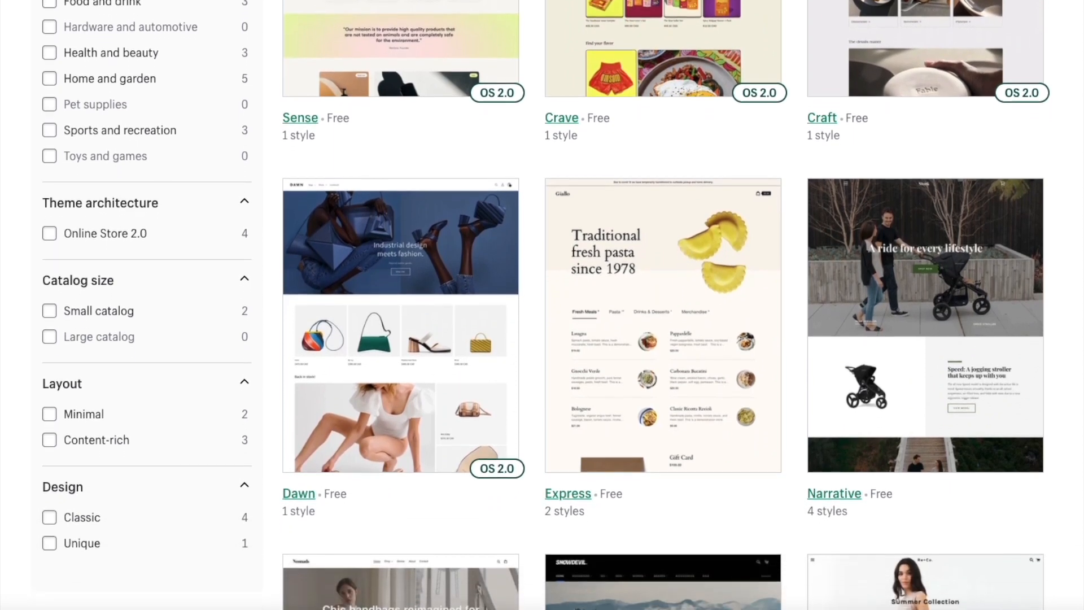
{"action": "scroll", "scroll_direction": "down", "scroll_amount": 3}
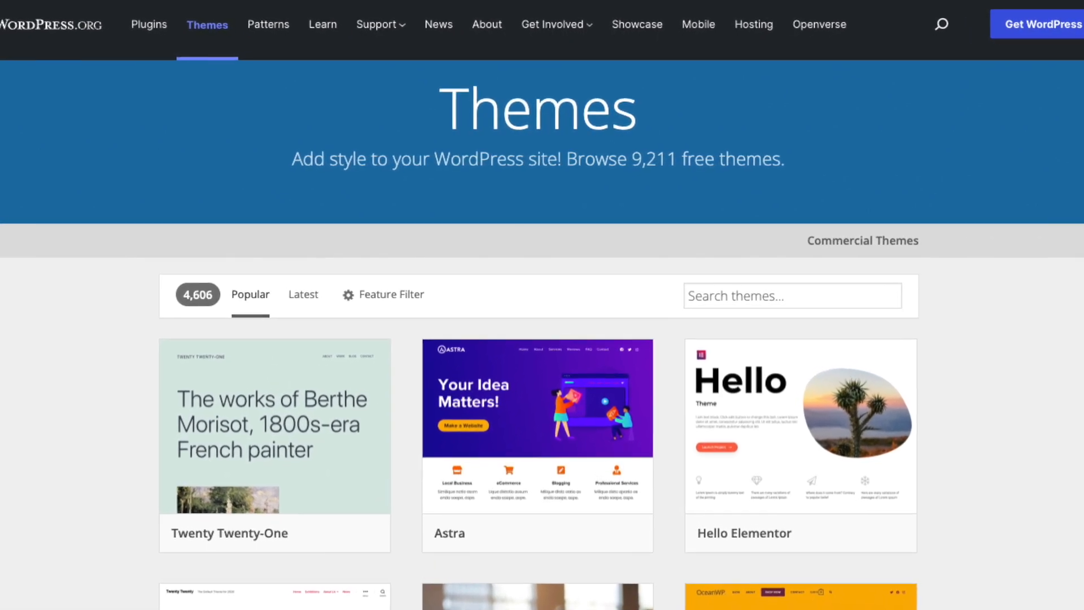
Browse the 9,211 free themes, then search WordPress.org plugins for ecwid
{"action": "scroll", "scroll_direction": "down", "scroll_amount": 3}
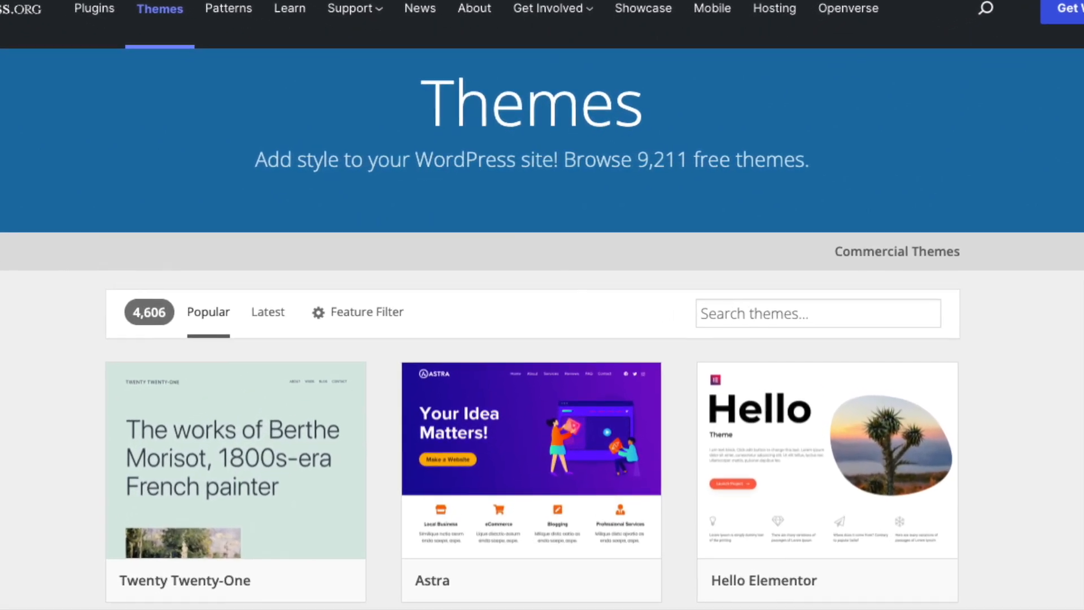
{"action": "scroll", "scroll_direction": "down", "scroll_amount": 3}
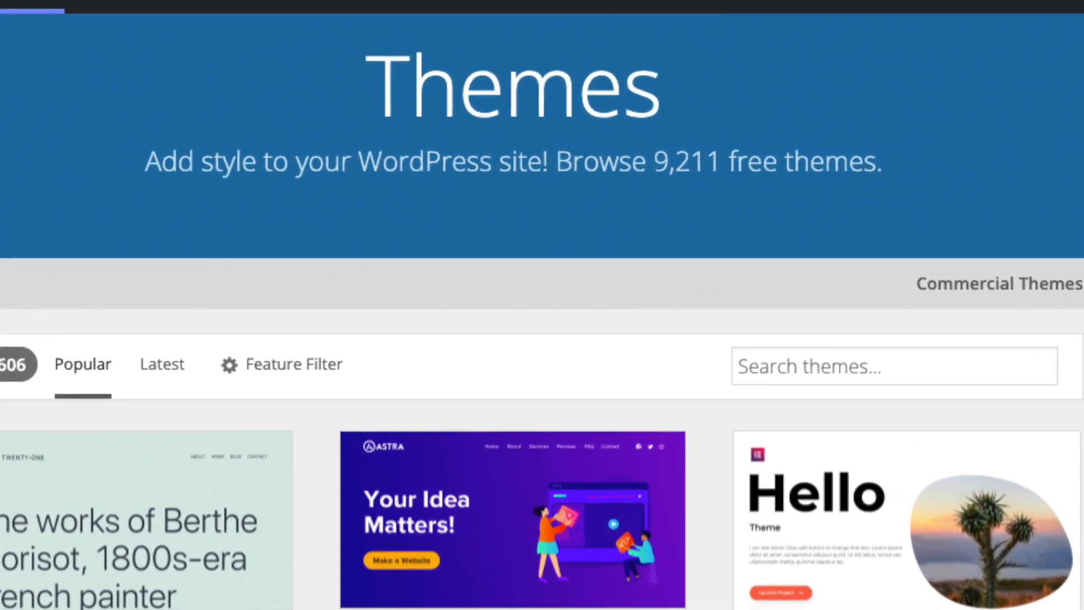
{"action": "scroll", "scroll_direction": "down", "scroll_amount": 3}
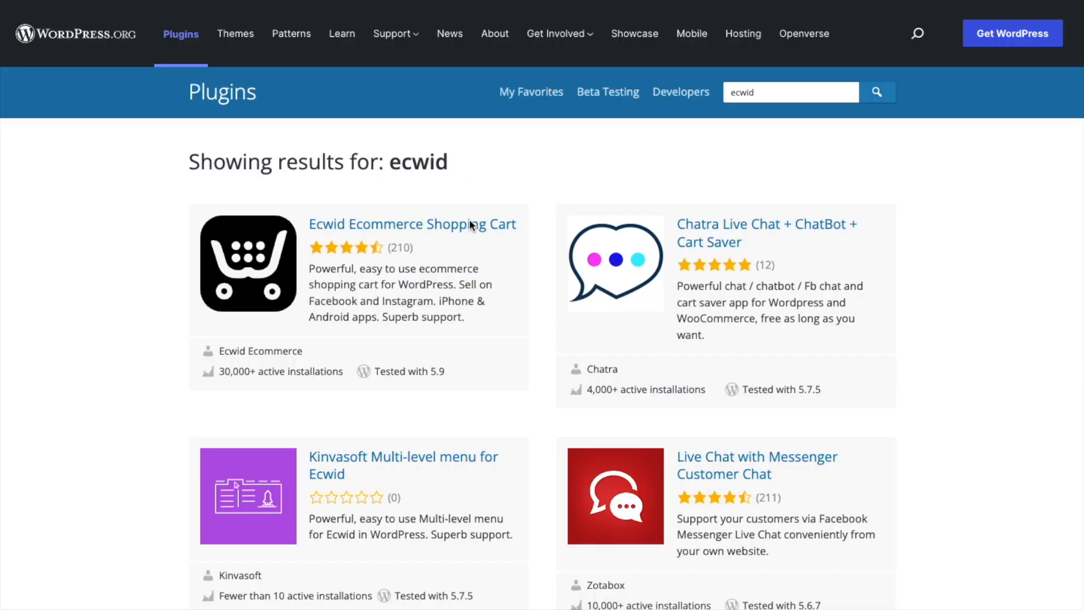
Open and scroll the Ecwid Ecommerce Shopping Cart plugin page
{"action": "left_click", "coordinate": [412, 223]}
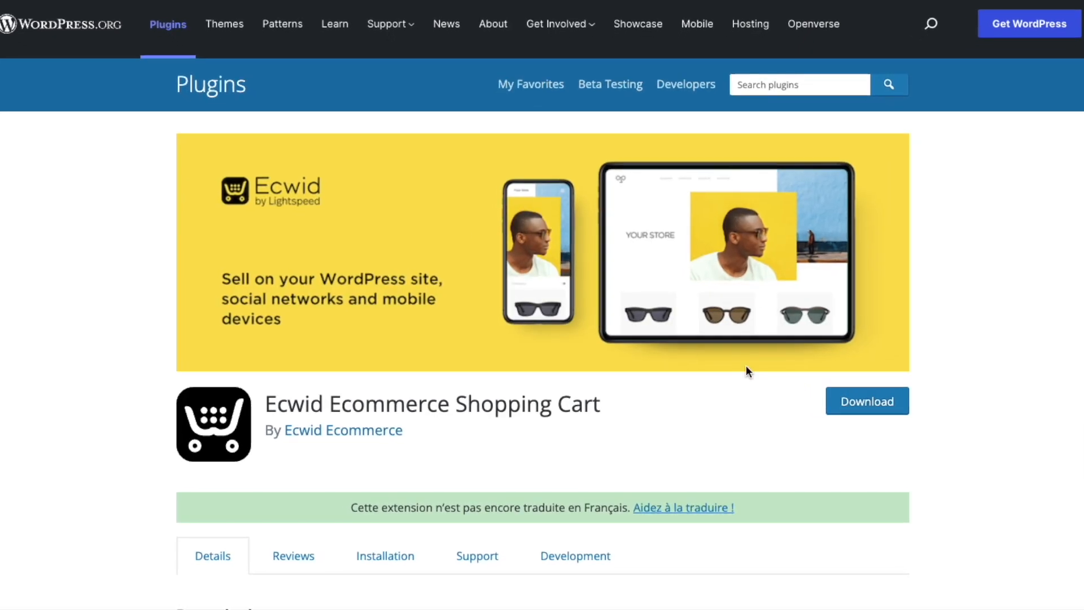
{"action": "scroll", "scroll_direction": "down", "scroll_amount": 3}
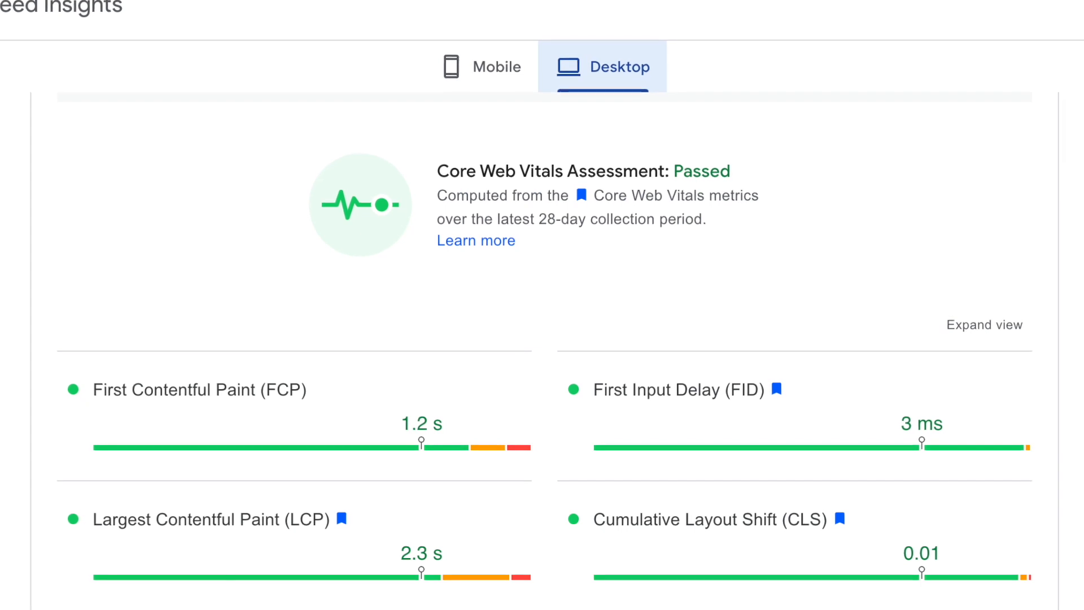
Scroll the passing desktop Core Web Vitals metrics, including FCP 1.2 s and LCP 2.3 s
{"action": "scroll", "scroll_direction": "down", "scroll_amount": 3}
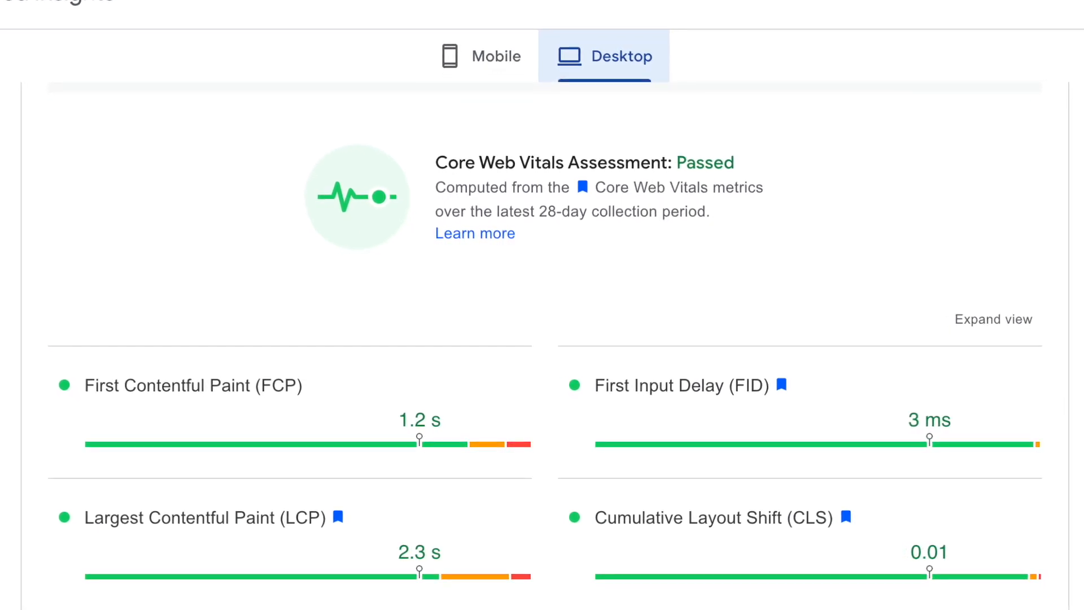
{"action": "scroll", "scroll_direction": "down", "scroll_amount": 3}
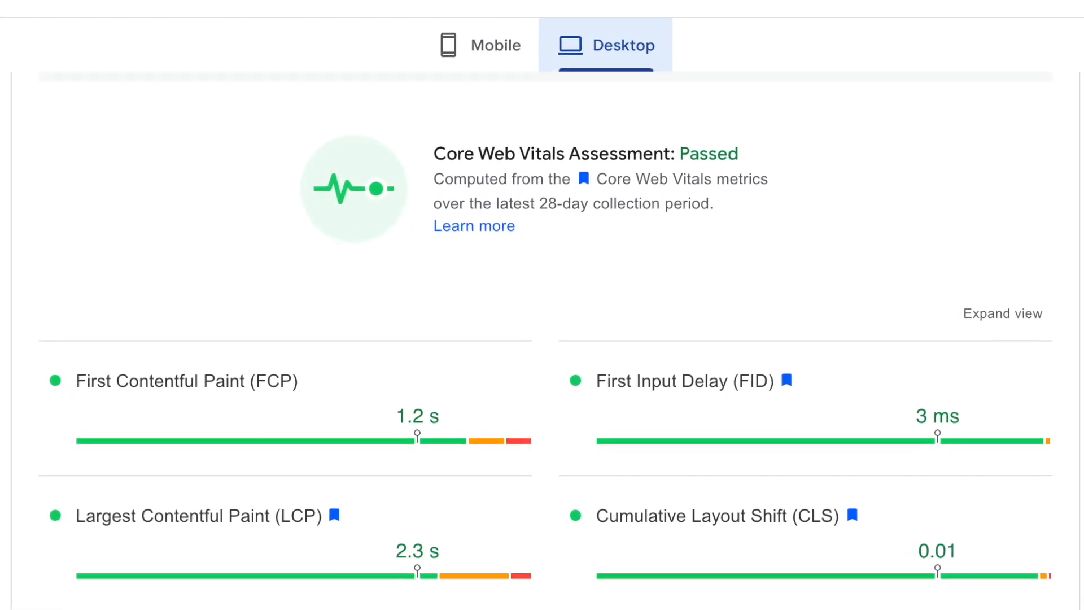
{"action": "scroll", "scroll_direction": "down", "scroll_amount": 3}
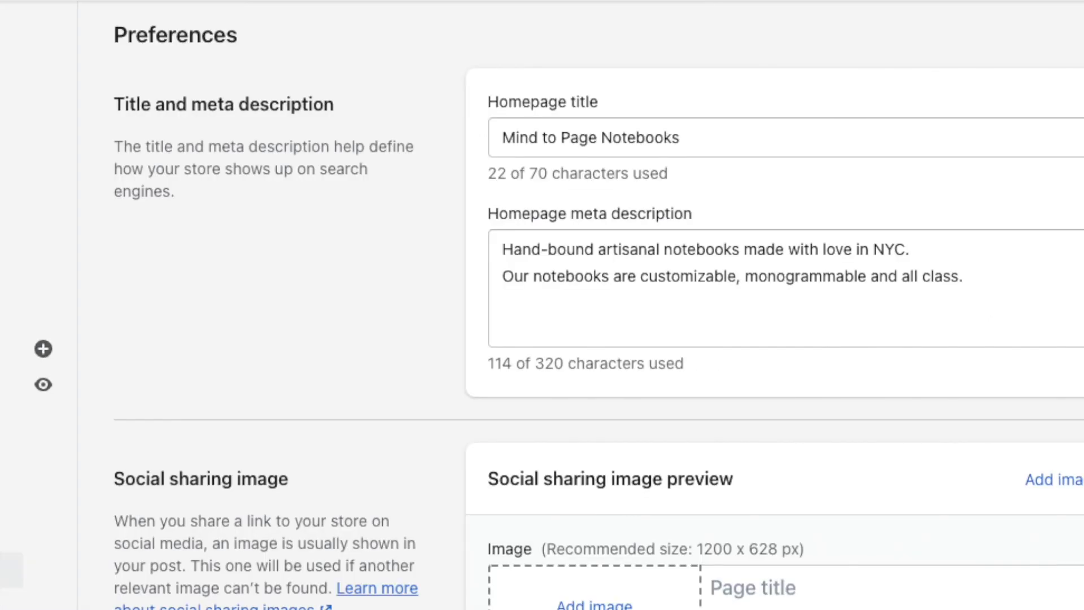
Scroll the Preferences page to the 'Mind to Page Notebooks' homepage title and meta description
{"action": "scroll", "scroll_direction": "down", "scroll_amount": 3}
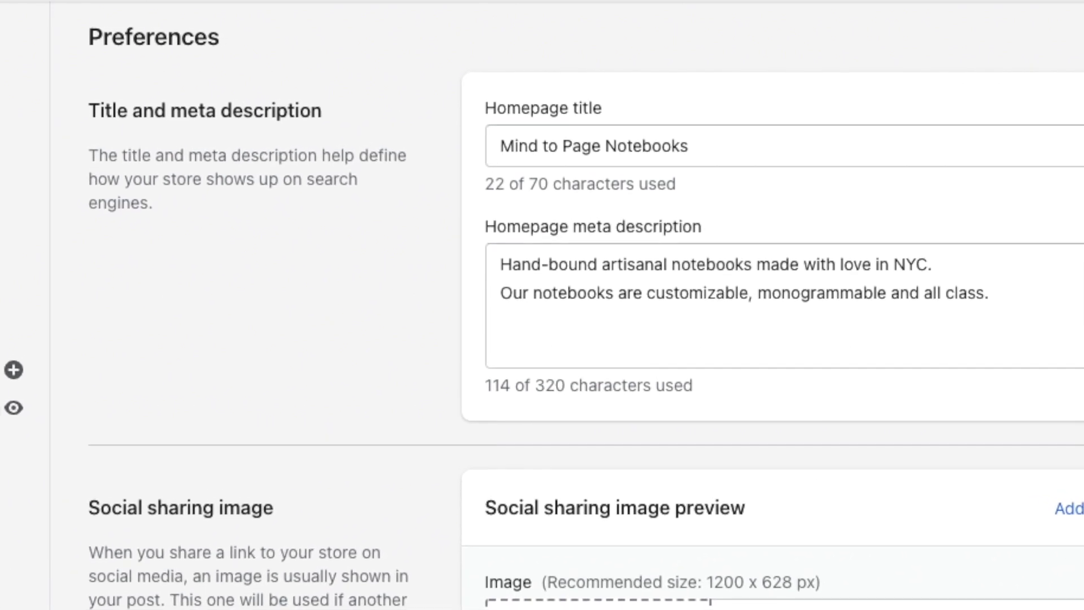
{"action": "scroll", "scroll_direction": "down", "scroll_amount": 3}
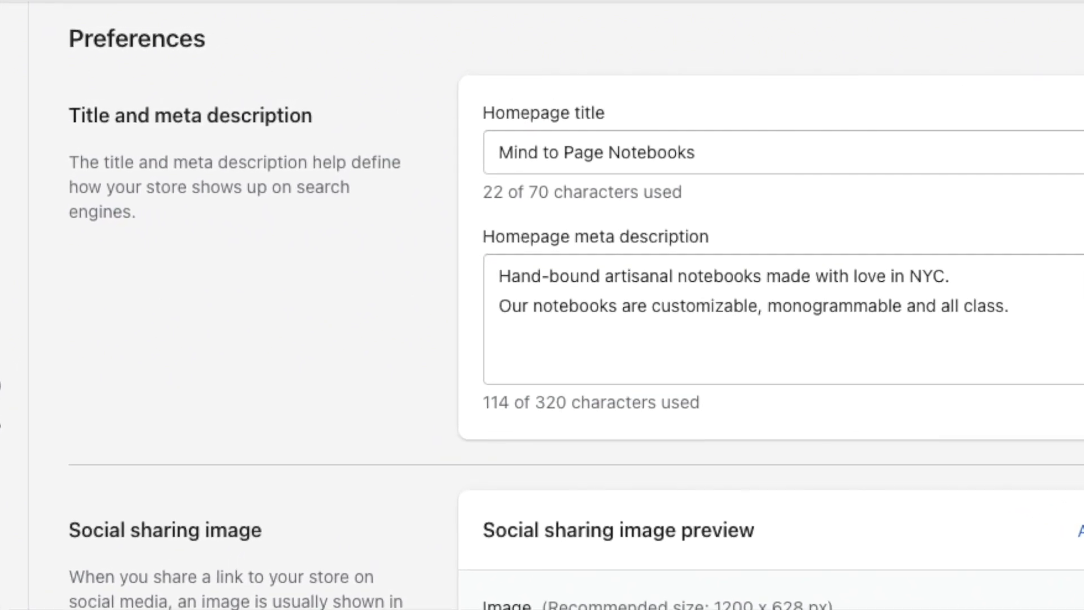